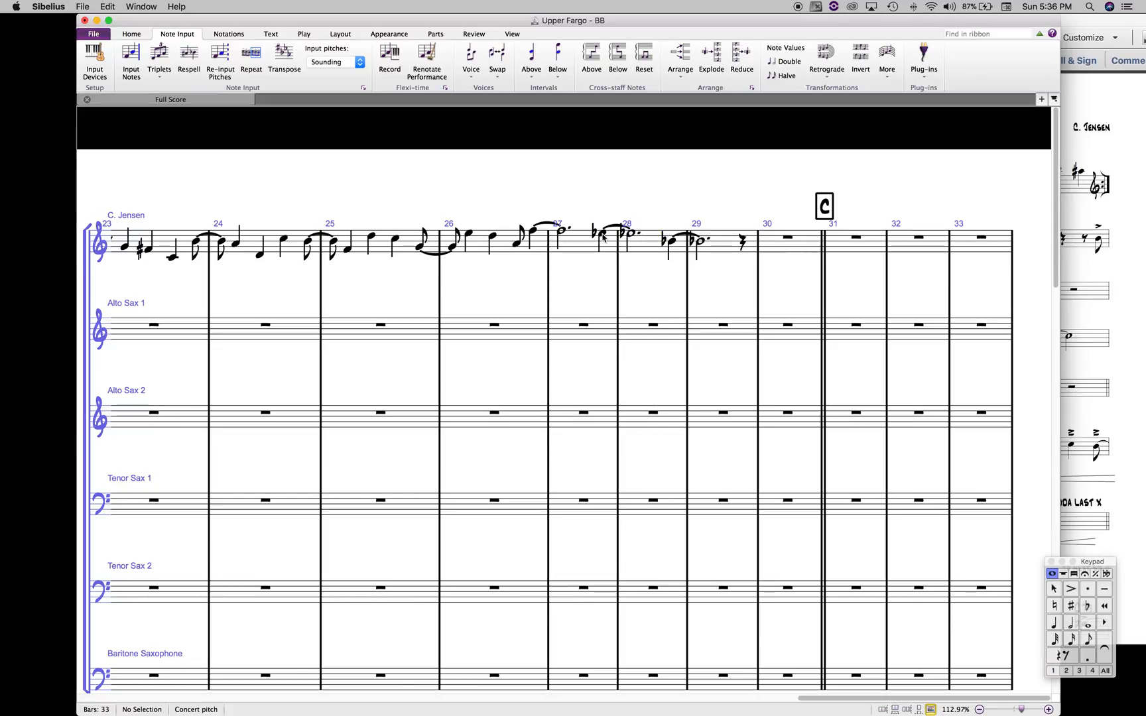
Select the flatted tied note in bar 28, then the whole score, bars 1–33.
click(604, 235)
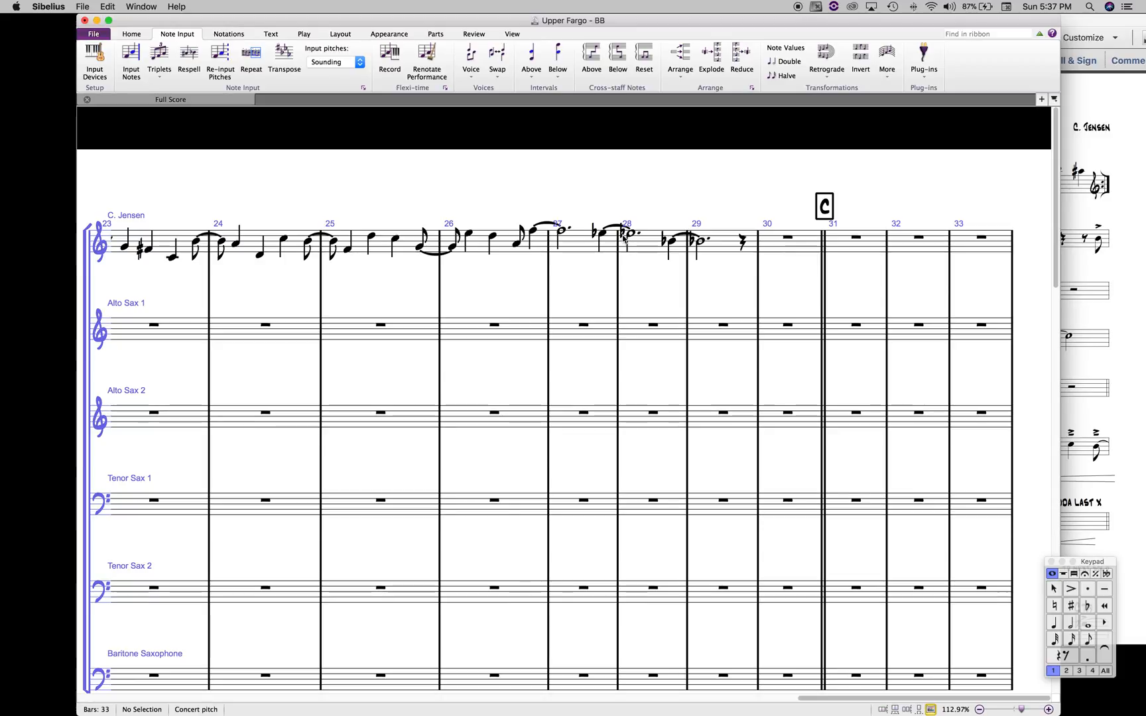
click(622, 236)
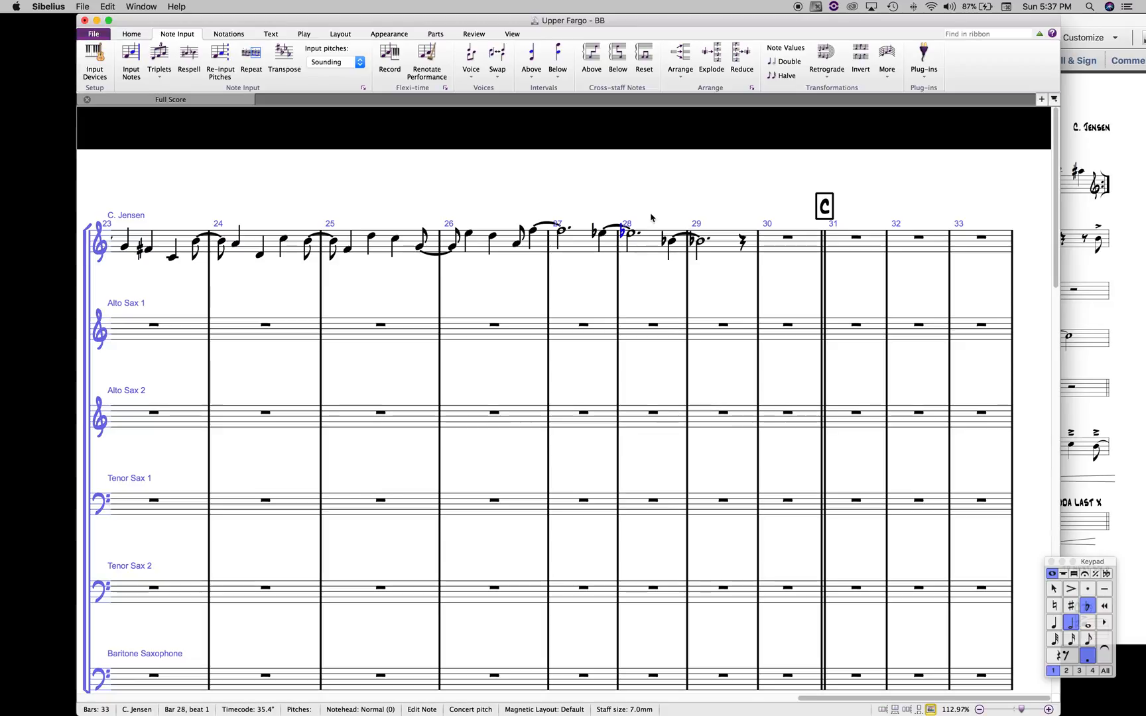
click(451, 204)
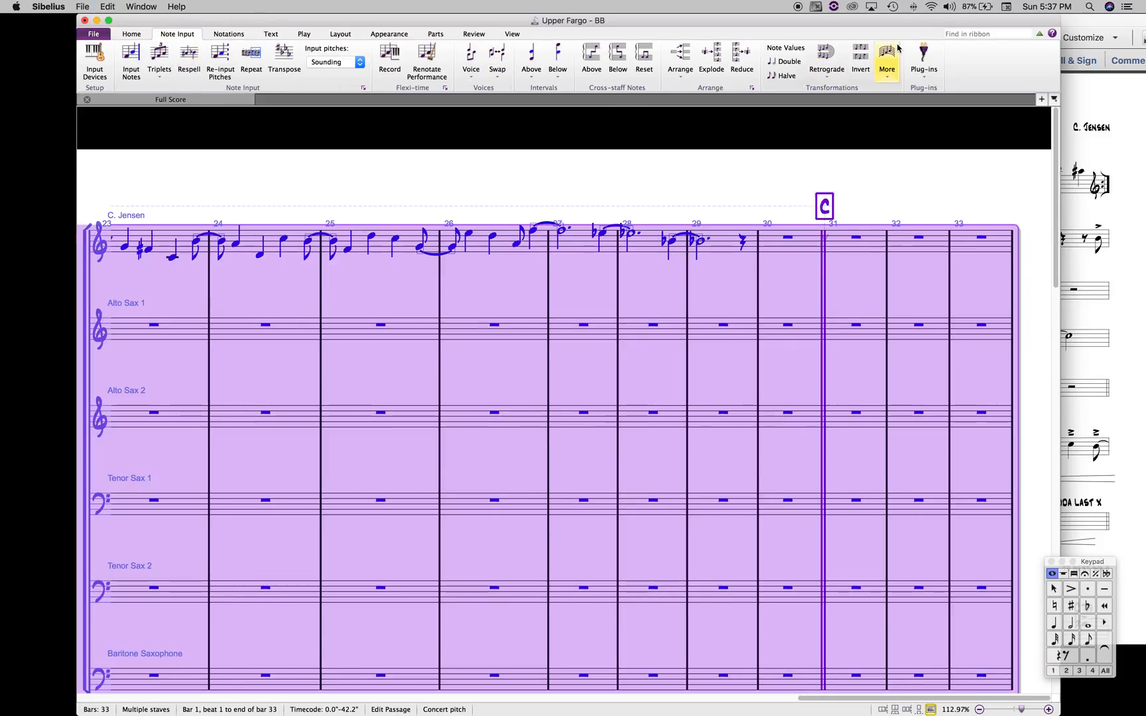
Launch Accidentals > Simplify Accidentals from the Note Input plug-ins list.
click(924, 56)
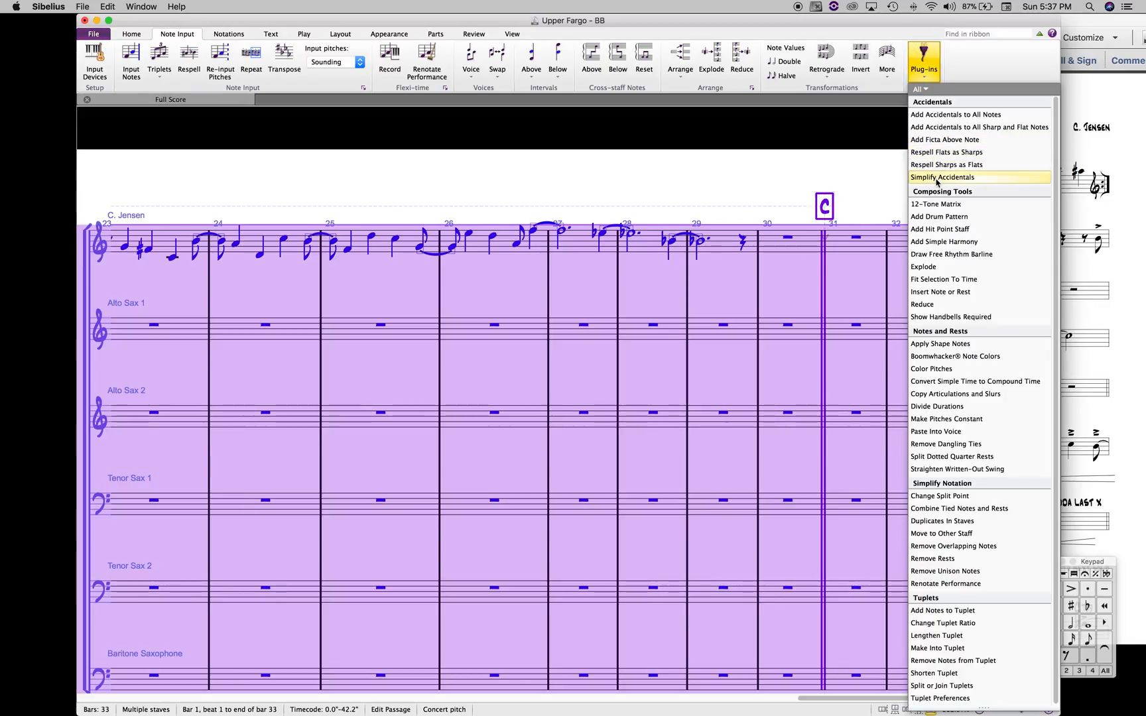
mouse_move(936, 178)
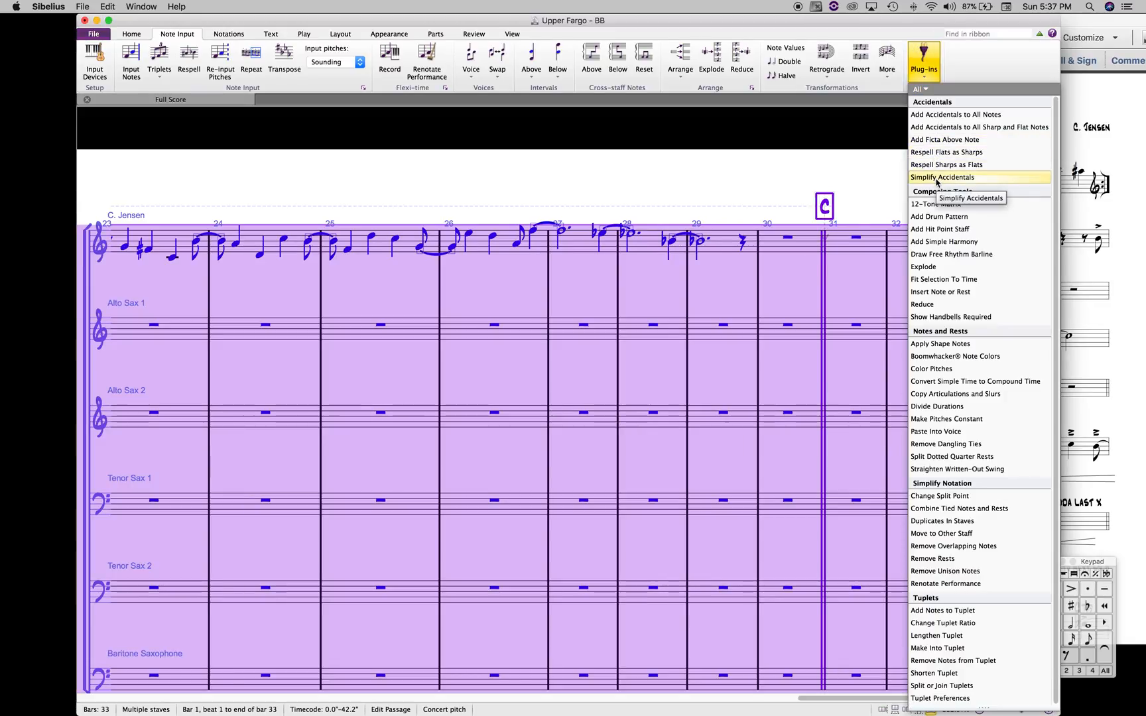
click(941, 178)
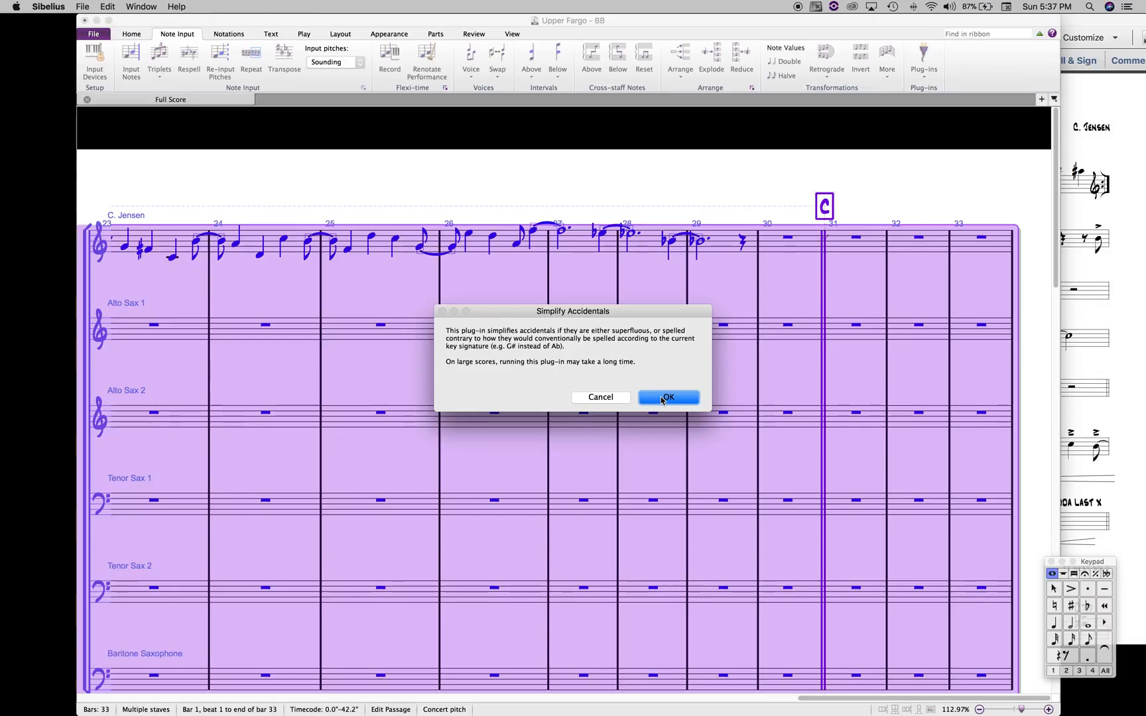
Confirm the notice so redundant flats on tied notes are cleared across bars 1–33.
click(669, 398)
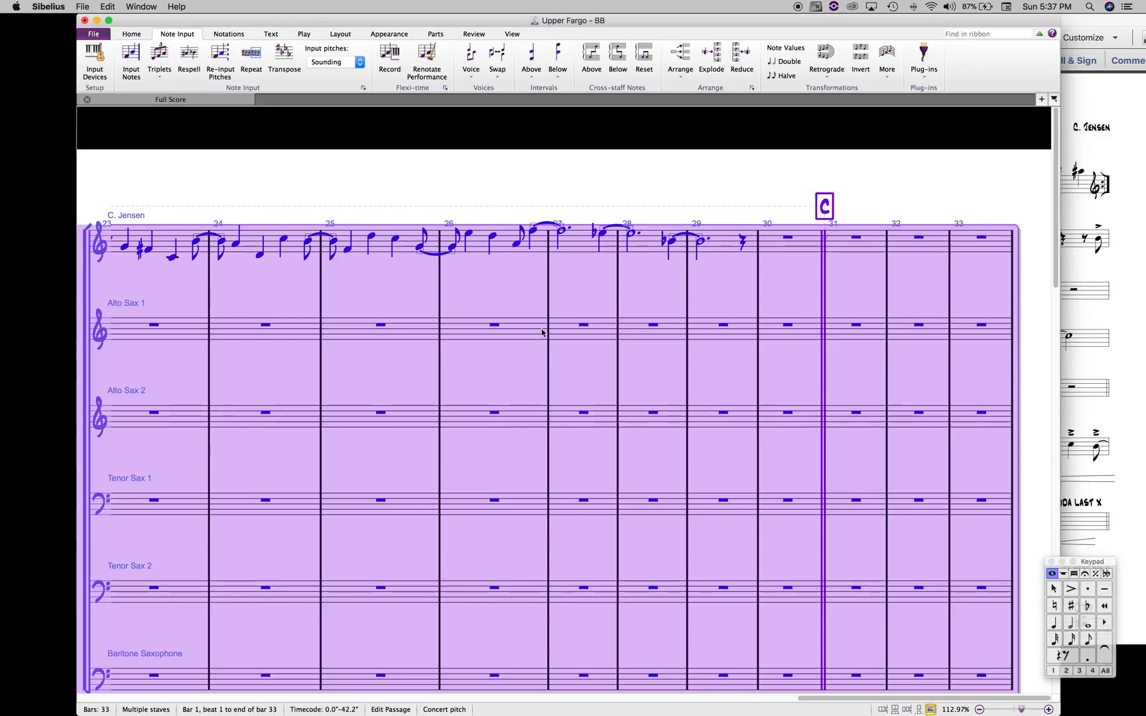
mouse_move(534, 334)
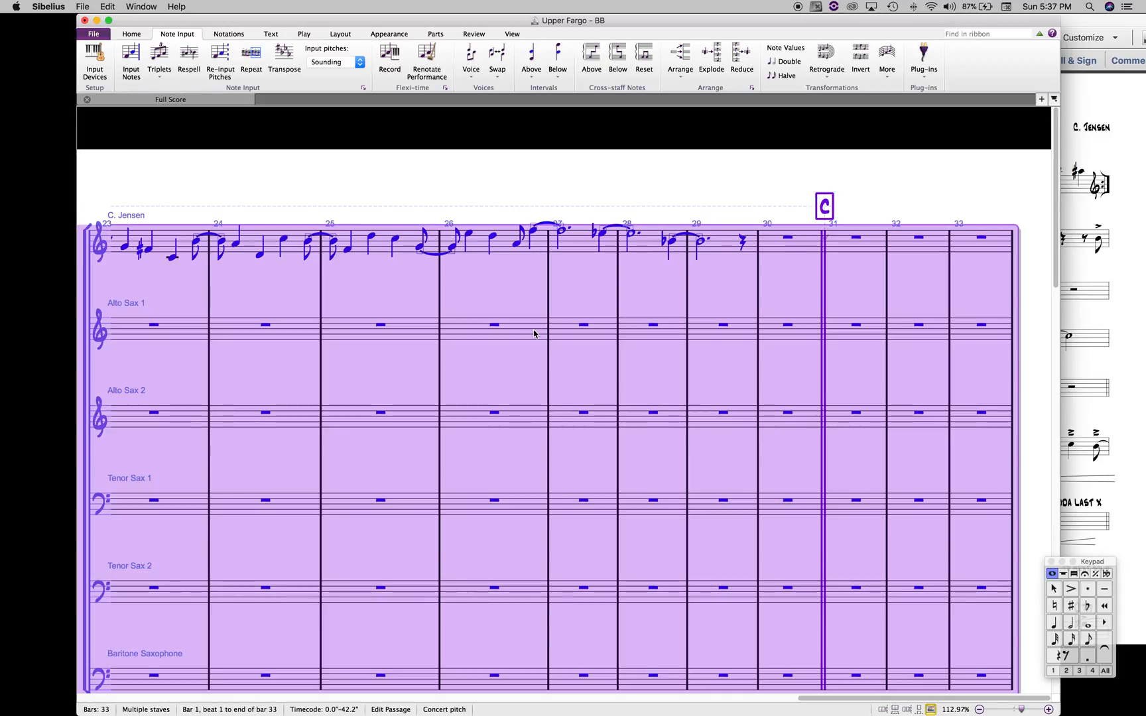